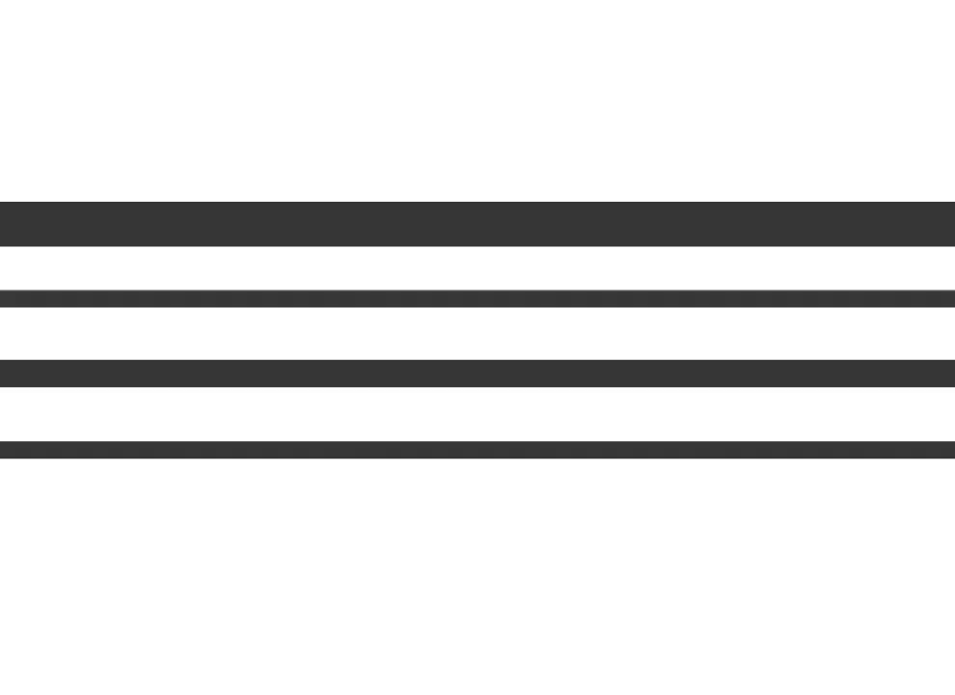
# - Draw a freehand circle, then stroke a horizontal band across its middle
pyautogui.moveTo(328, 311); pyautogui.dragTo(609, 331)
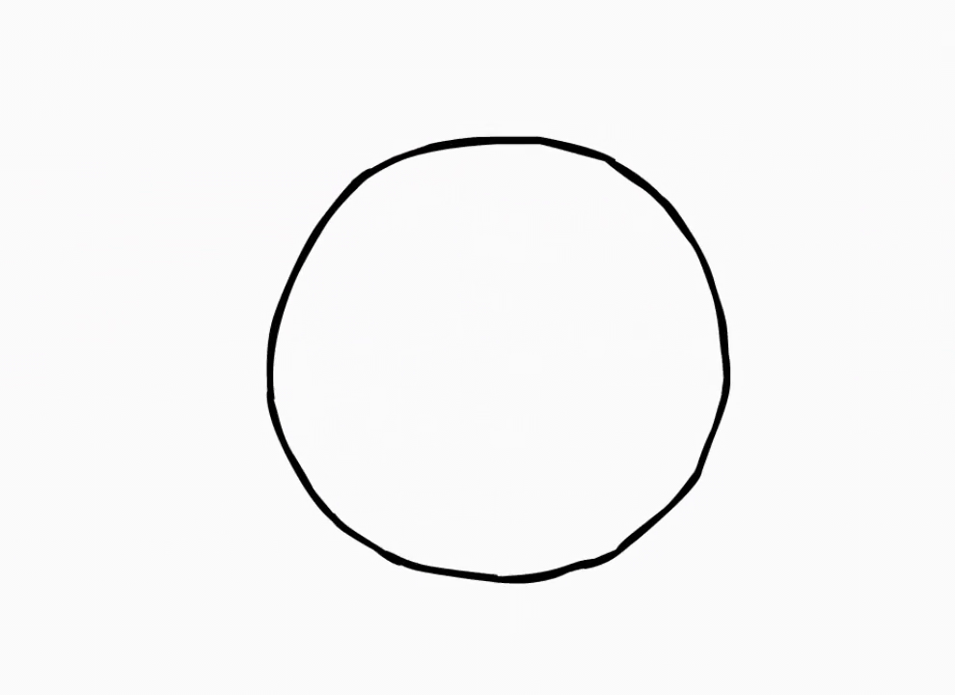
pyautogui.moveTo(275, 358); pyautogui.dragTo(719, 359)
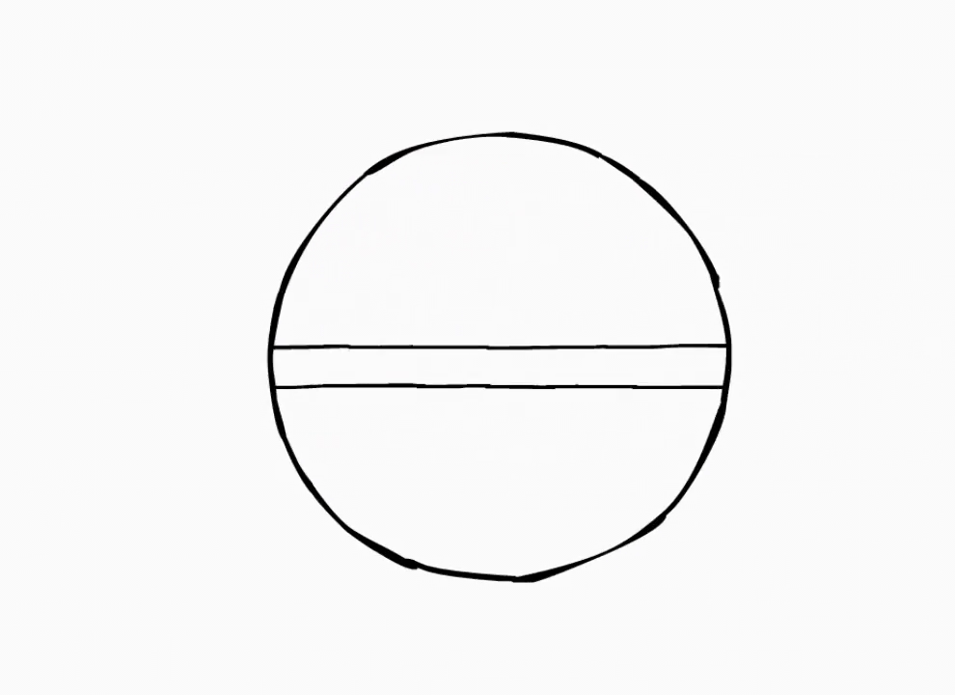